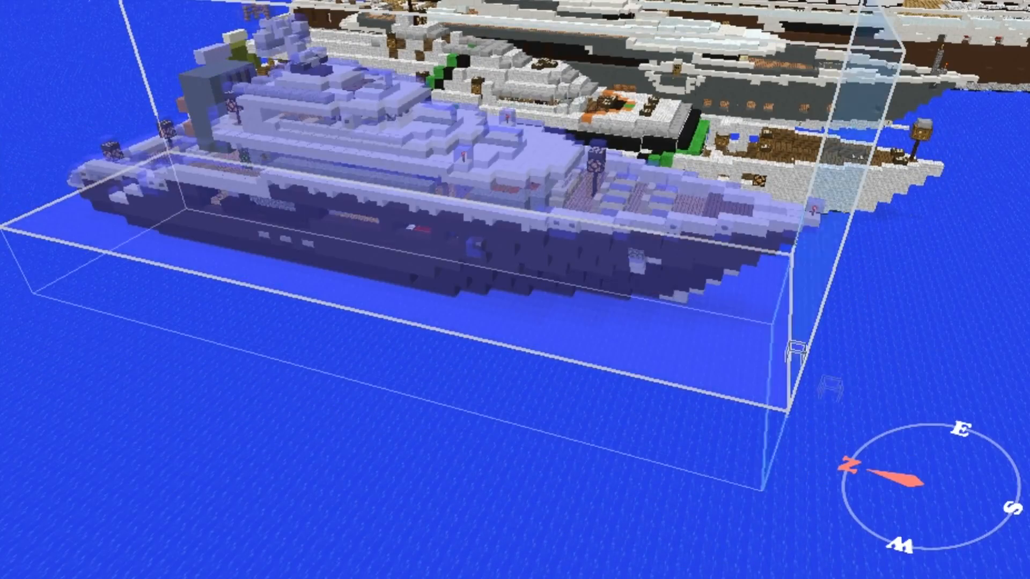
{"action": "mouse_move", "coordinate": [515, 289]}
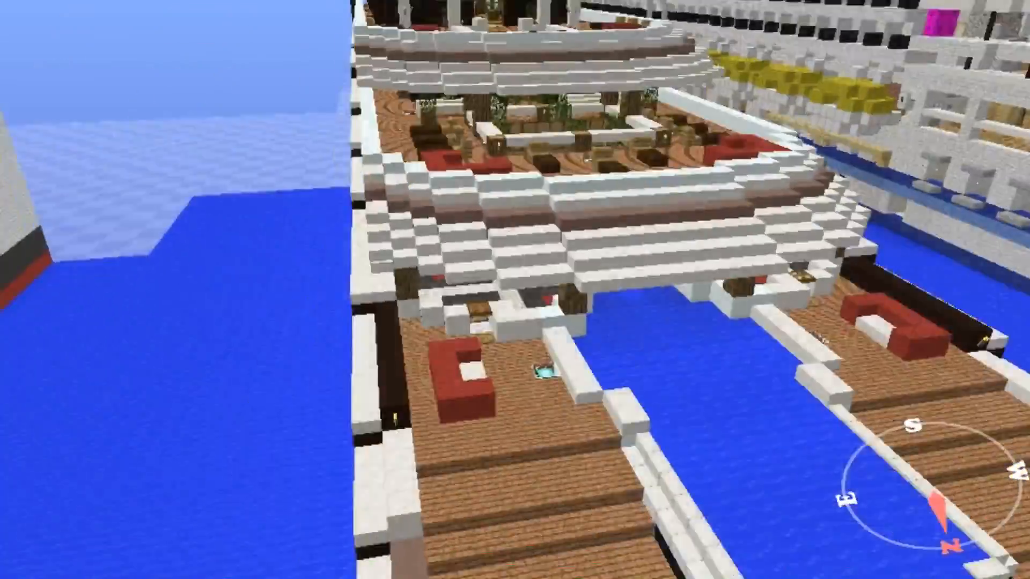
{"action": "mouse_move", "coordinate": [515, 289]}
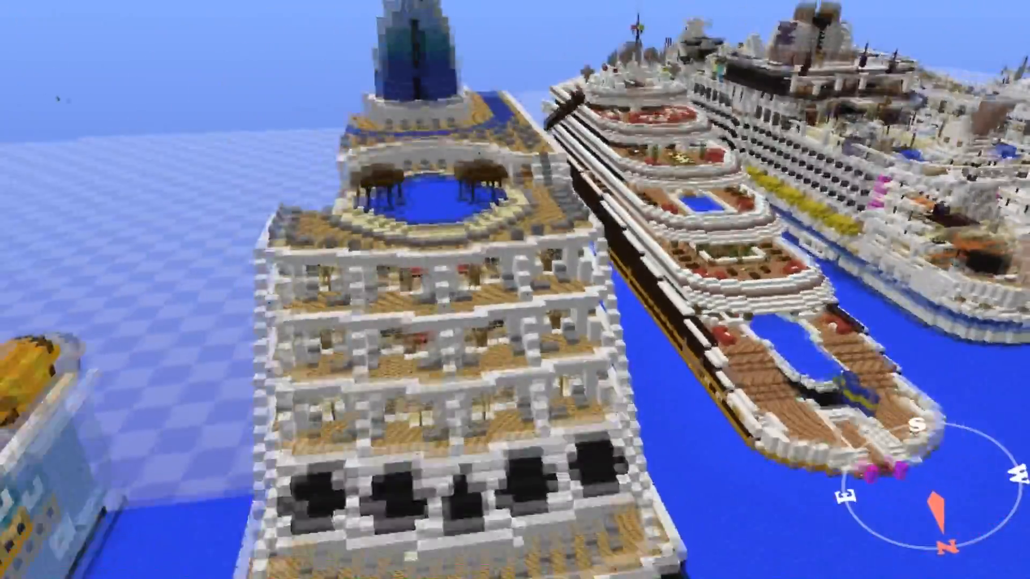
{"action": "mouse_move", "coordinate": [515, 289]}
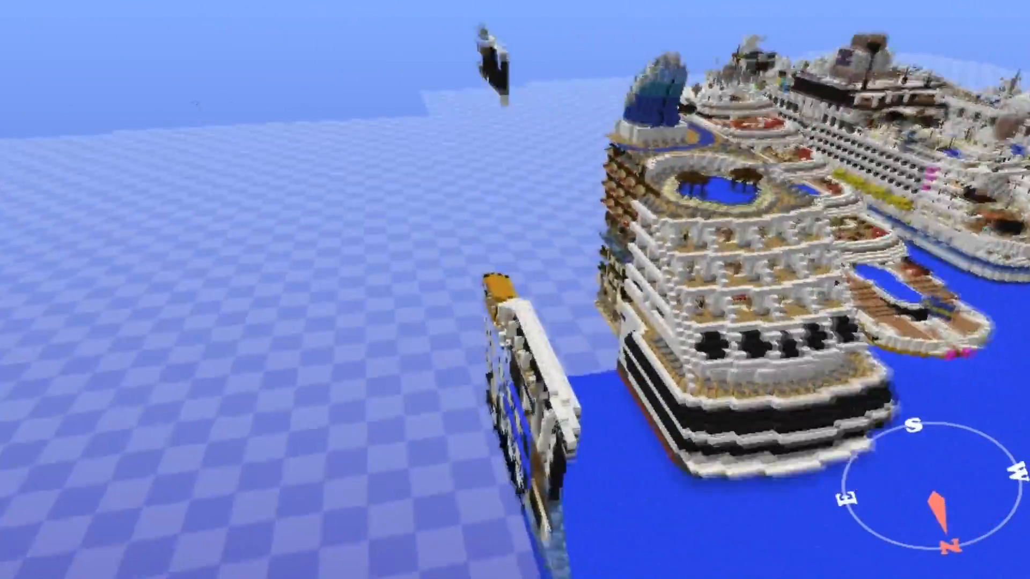
{"action": "mouse_move", "coordinate": [514, 290]}
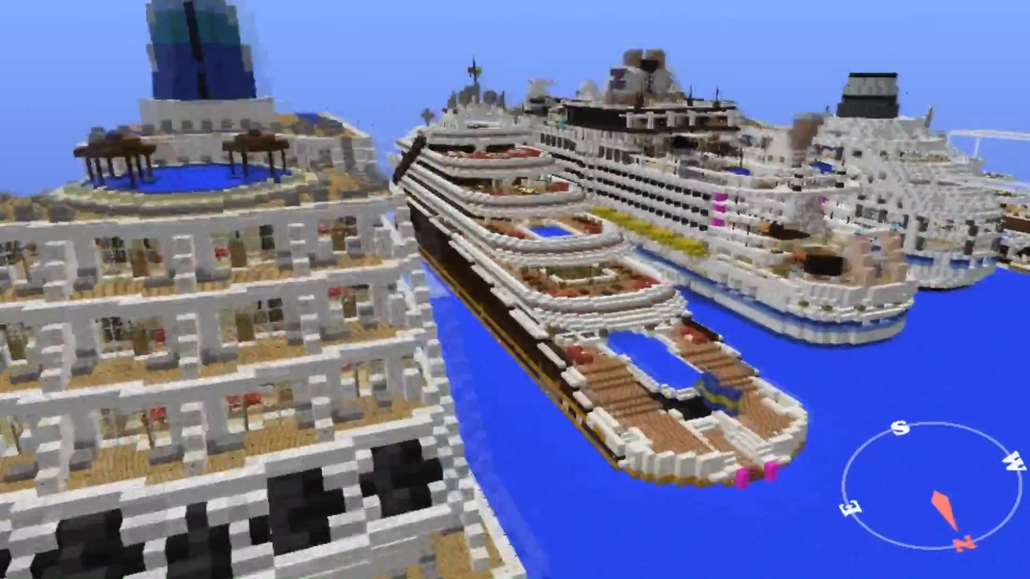
{"action": "mouse_move", "coordinate": [515, 289]}
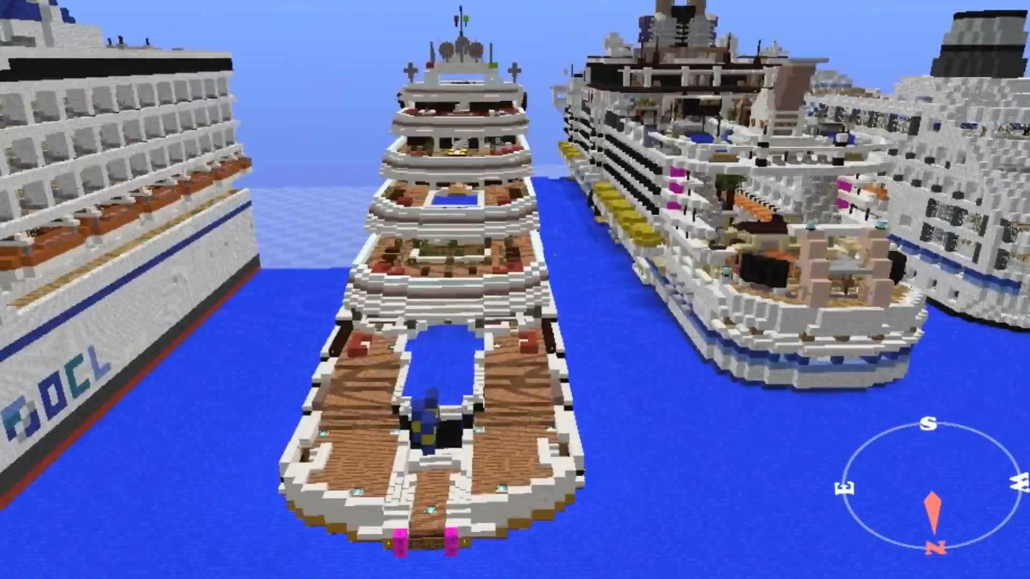
{"action": "mouse_move", "coordinate": [515, 290]}
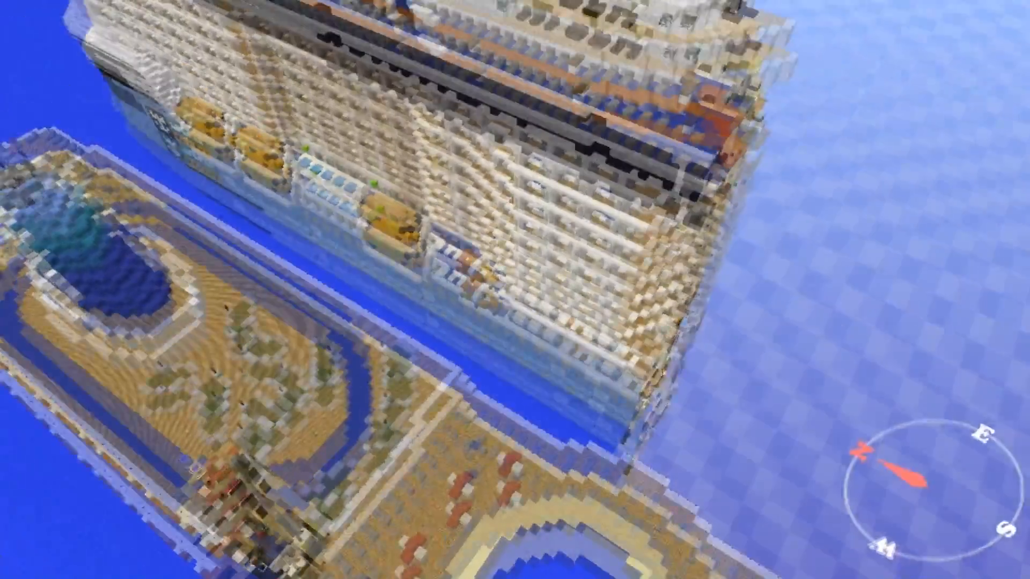
{"action": "mouse_move", "coordinate": [515, 289]}
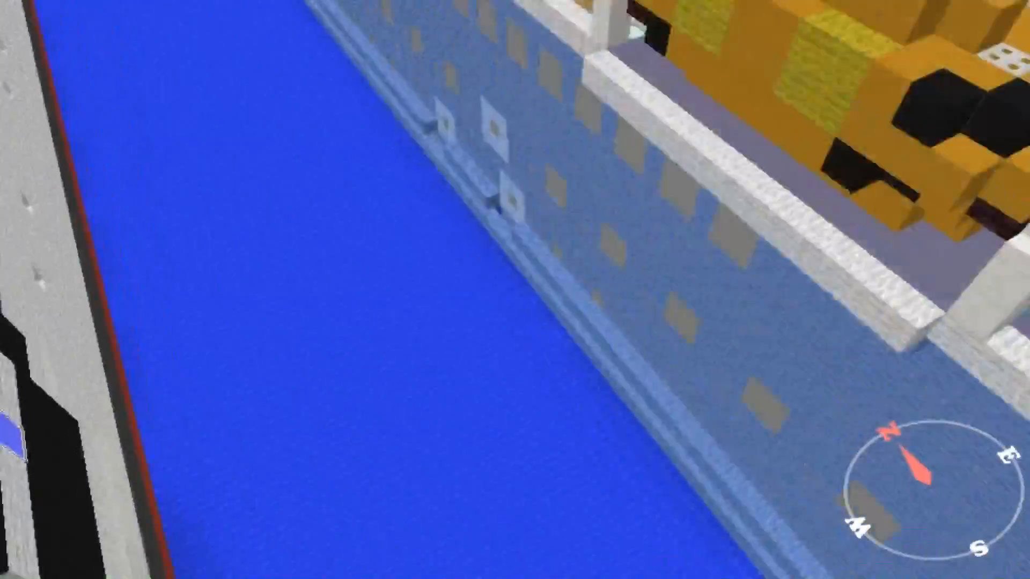
{"action": "mouse_move", "coordinate": [515, 289]}
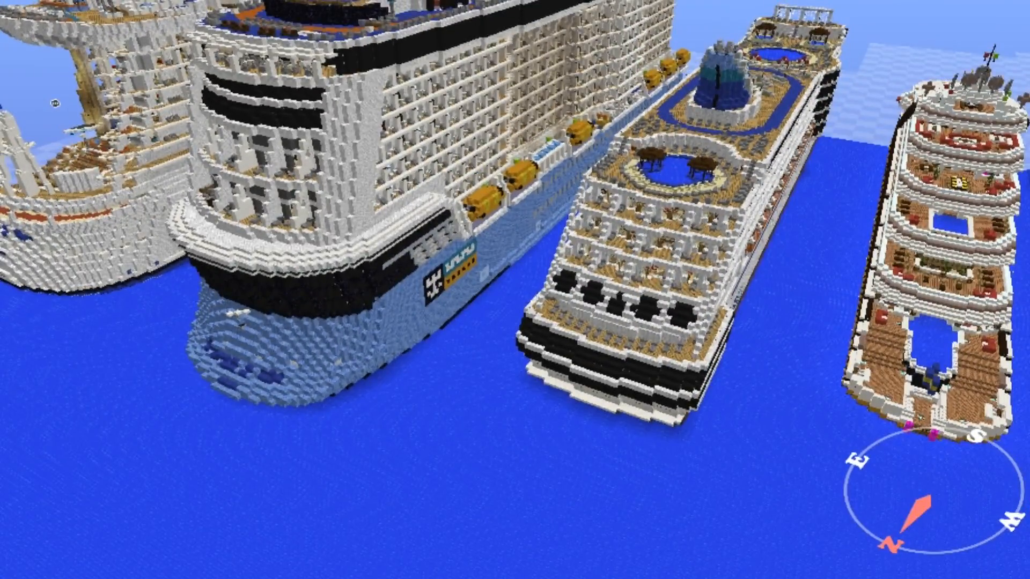
{"action": "mouse_move", "coordinate": [515, 290]}
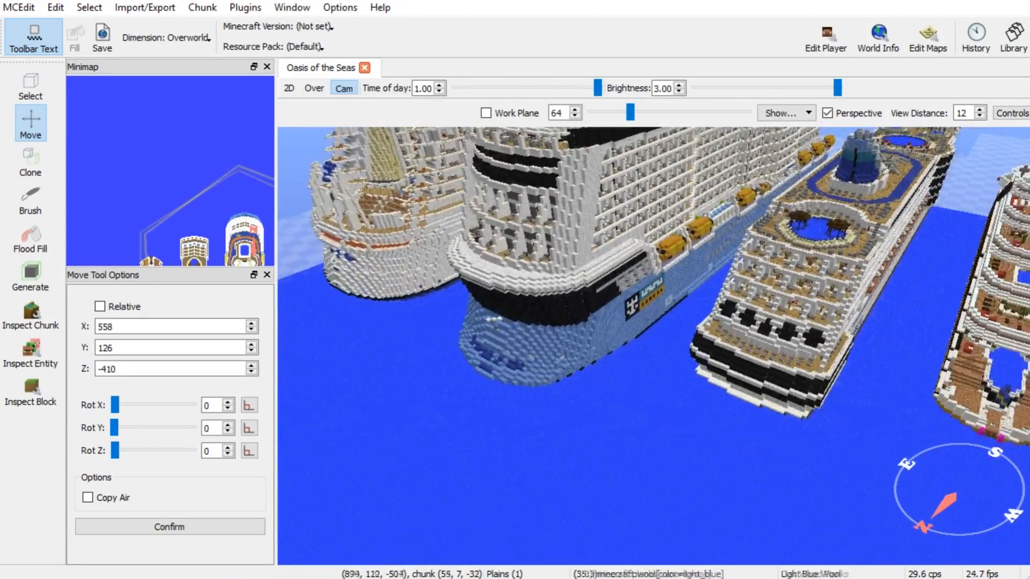
- Enable the work plane at height 0 and view the cruise ship fleet as a 2D overhead map
{"action": "left_click", "coordinate": [486, 113]}
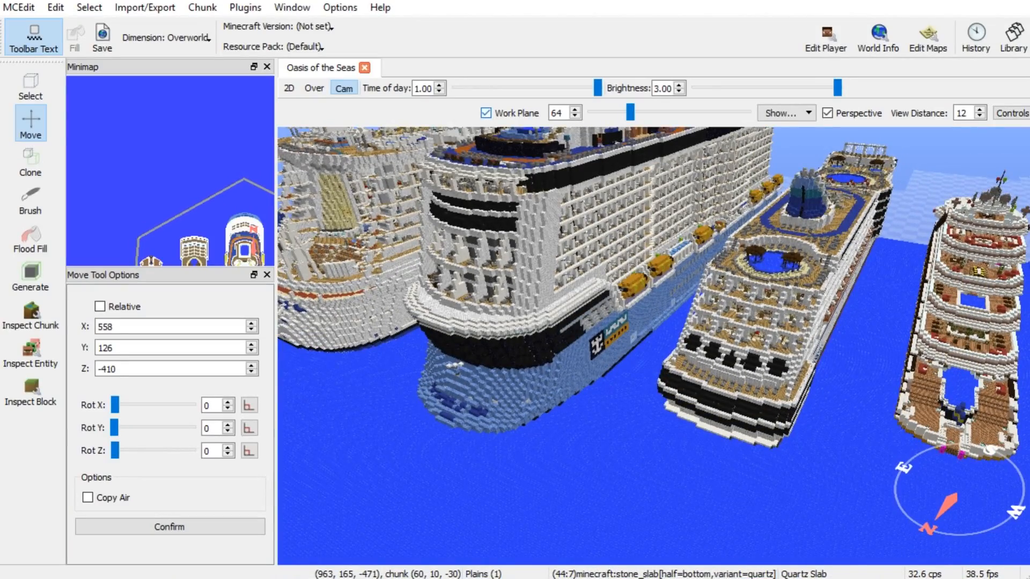
{"action": "left_click_drag", "start_coordinate": [612, 113], "coordinate": [670, 112]}
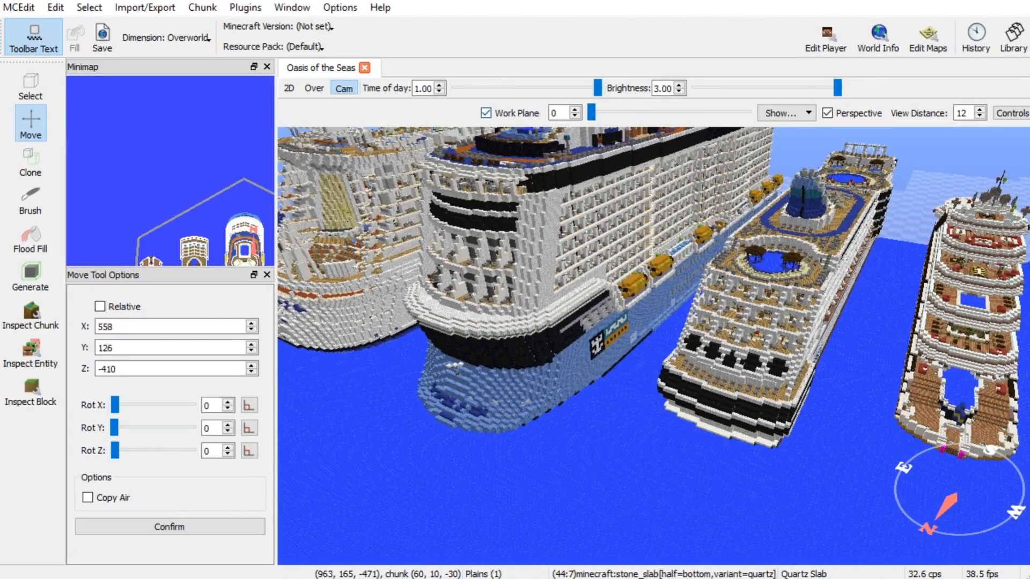
{"action": "left_click", "coordinate": [289, 87]}
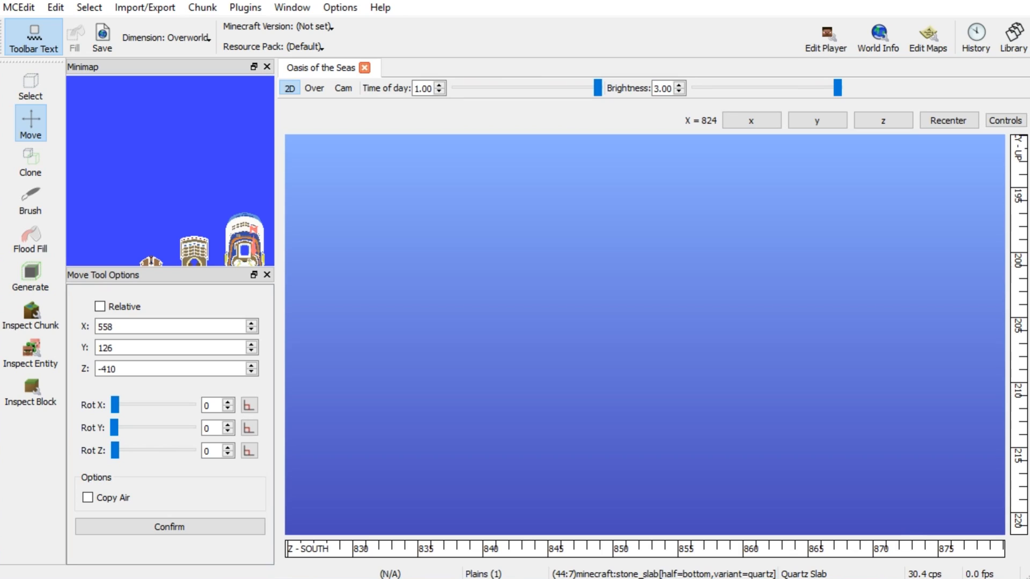
{"action": "left_click", "coordinate": [315, 87]}
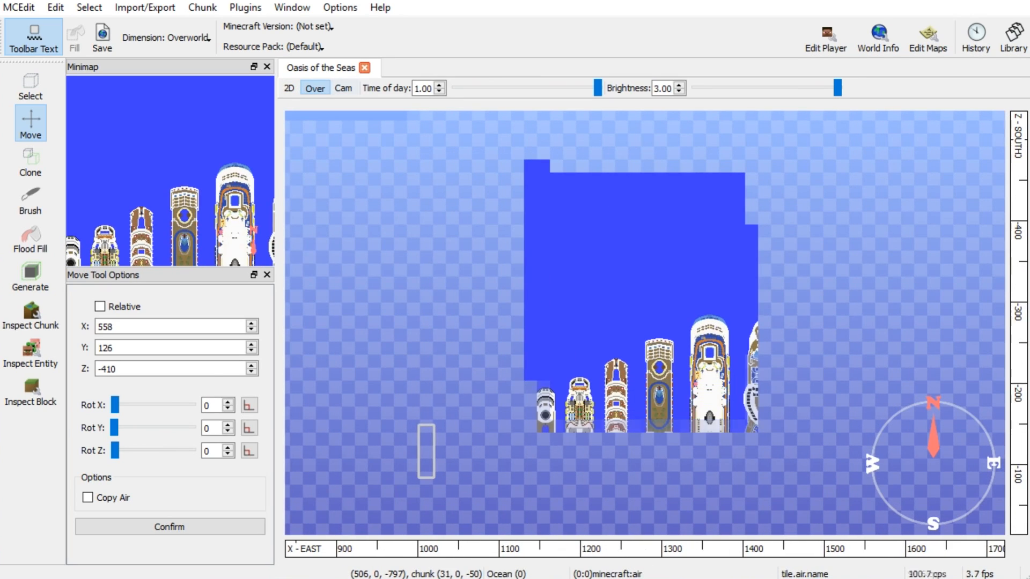
{"action": "left_click", "coordinate": [343, 87]}
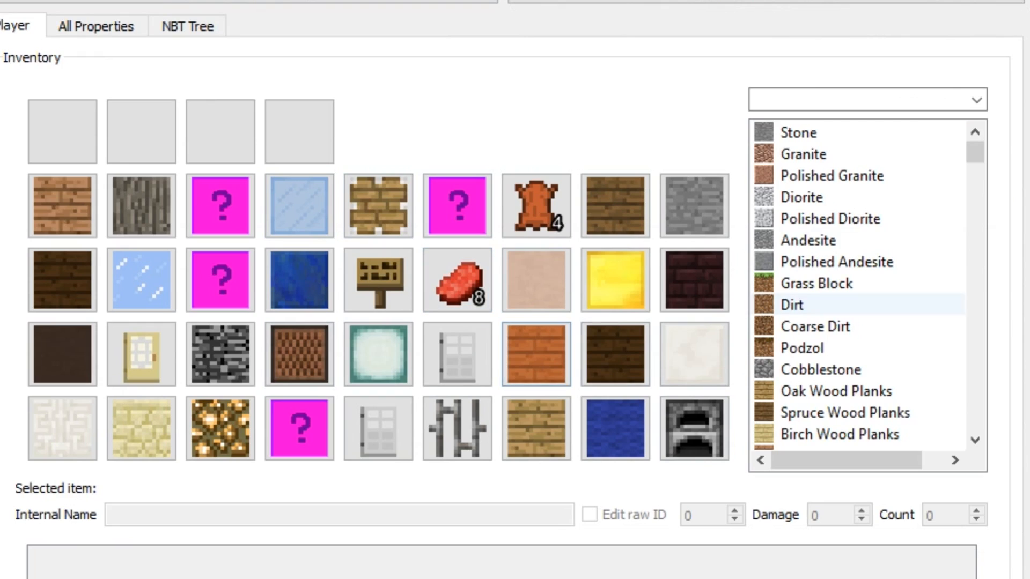
- Browse the player inventory, pick an item, and close the Edit Players window
{"action": "scroll", "scroll_direction": "down", "scroll_amount": 3}
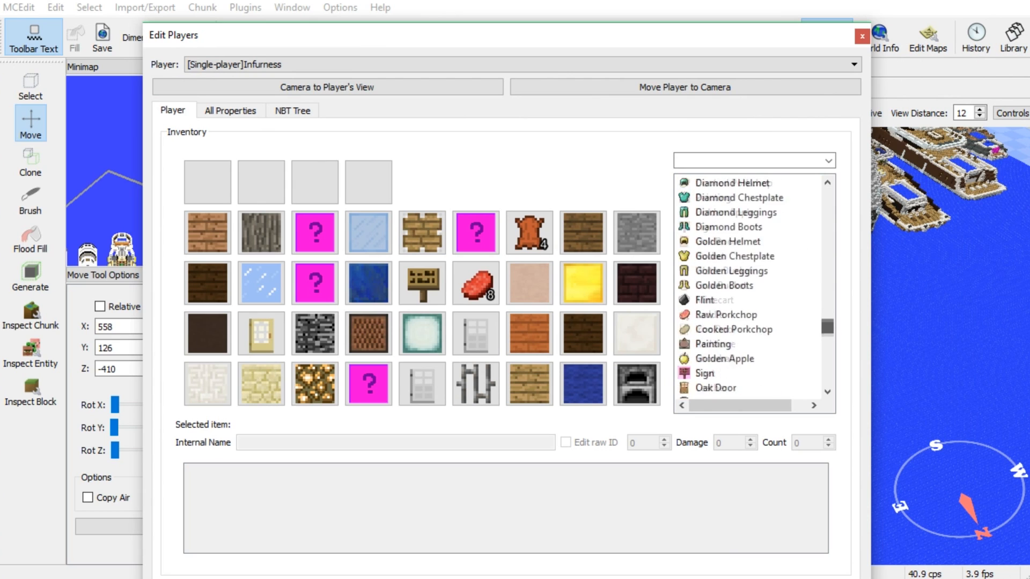
{"action": "scroll", "scroll_direction": "down", "scroll_amount": 3}
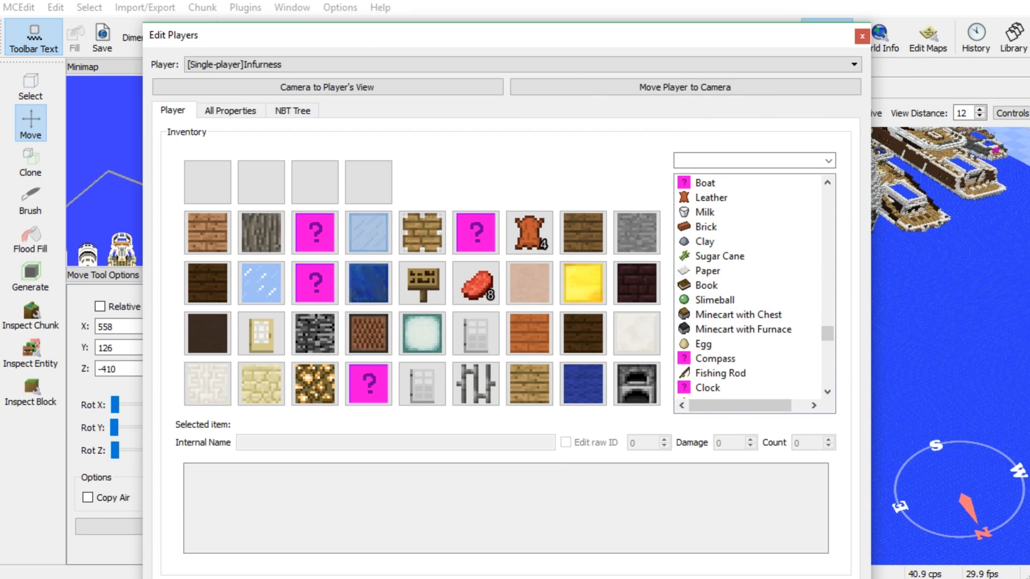
{"action": "left_click", "coordinate": [231, 110]}
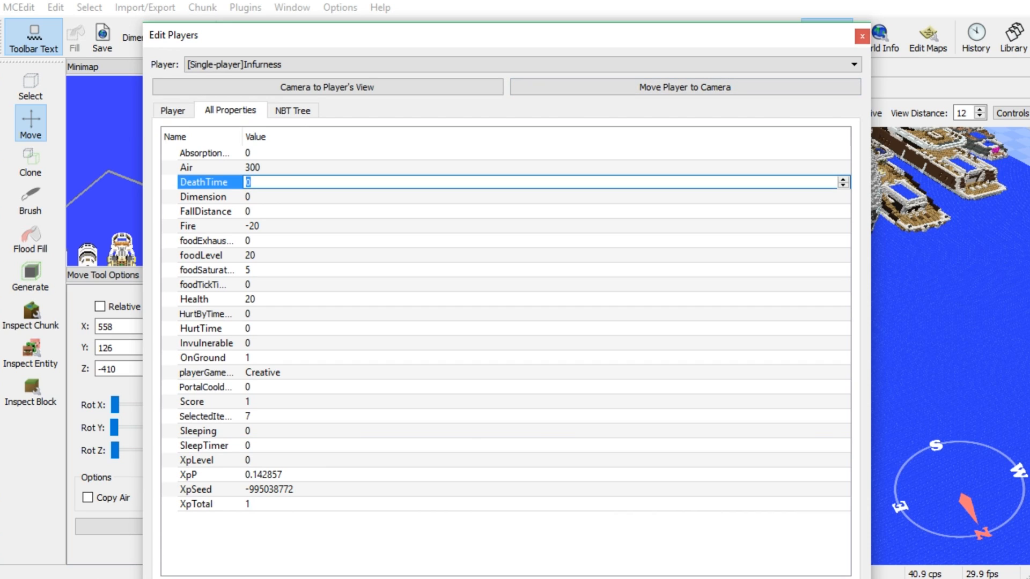
{"action": "left_click", "coordinate": [861, 35]}
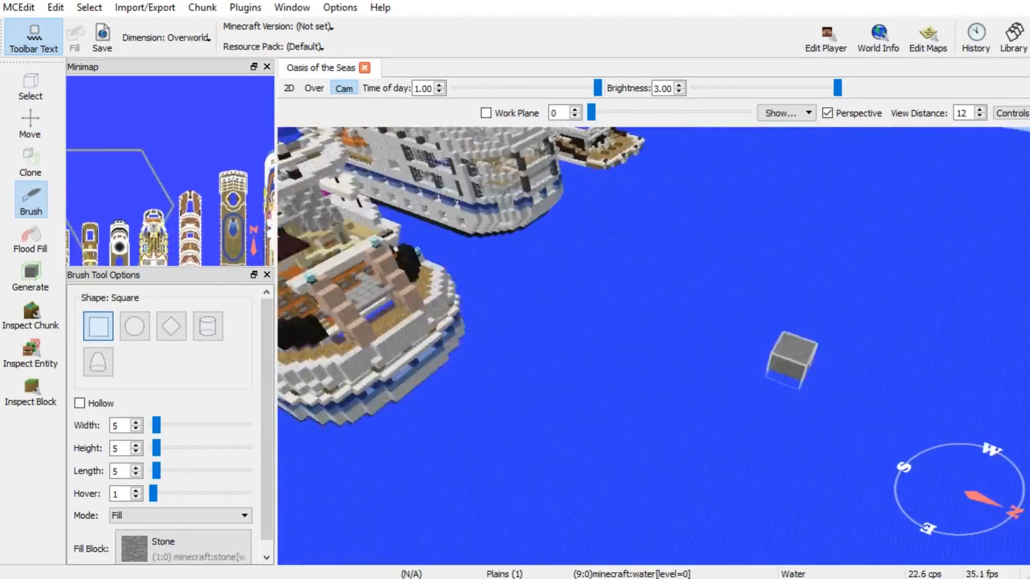
- Change the brush shape from cube to Parabolic Dome and scroll through the dome brush options
{"action": "left_click", "coordinate": [170, 325]}
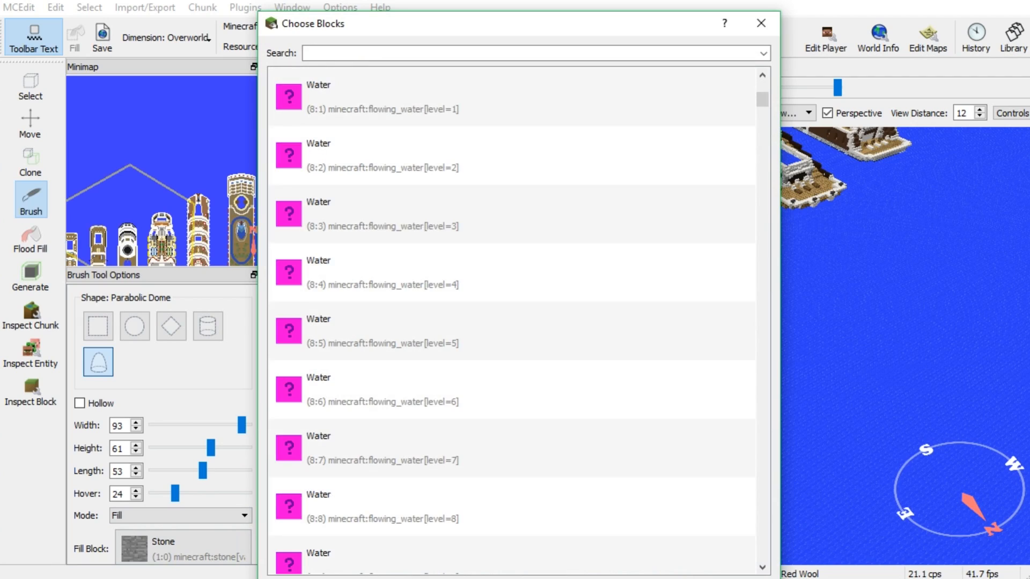
{"action": "scroll", "scroll_direction": "down", "scroll_amount": 3}
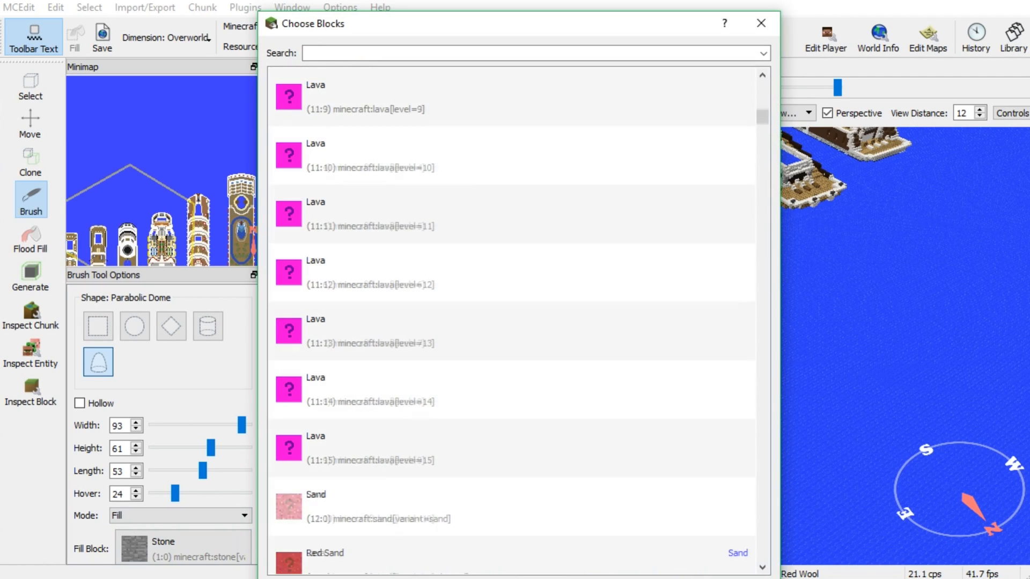
{"action": "scroll", "scroll_direction": "down", "scroll_amount": 3}
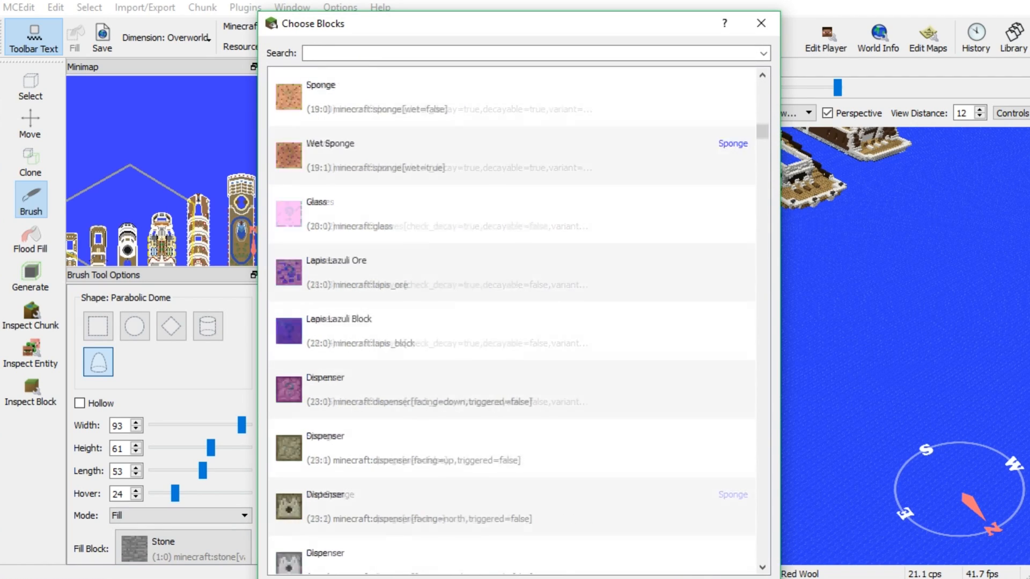
{"action": "scroll", "scroll_direction": "down", "scroll_amount": 3}
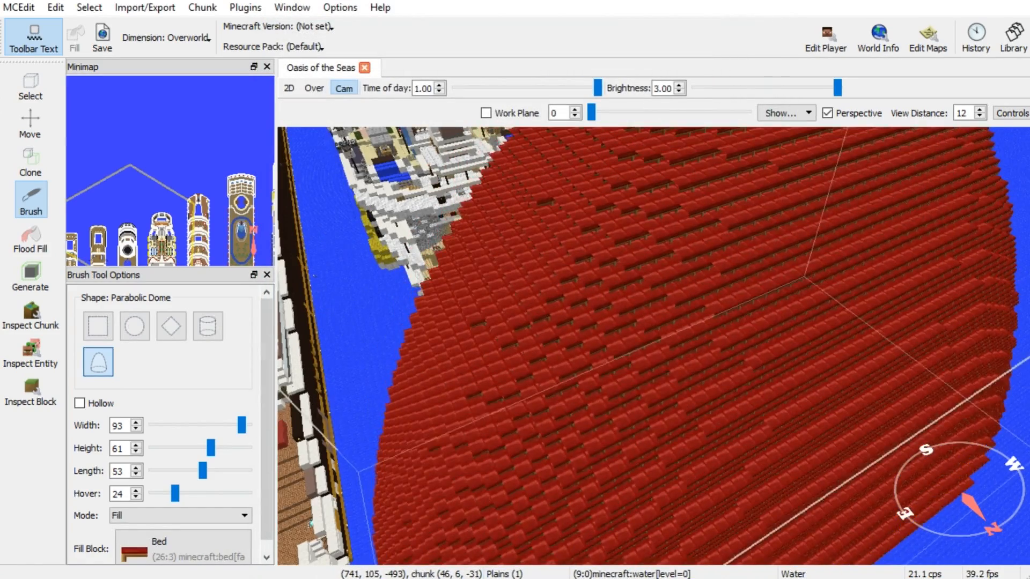
- Clone the bed dome and place the copy in the water beside the ships
{"action": "left_click", "coordinate": [30, 161]}
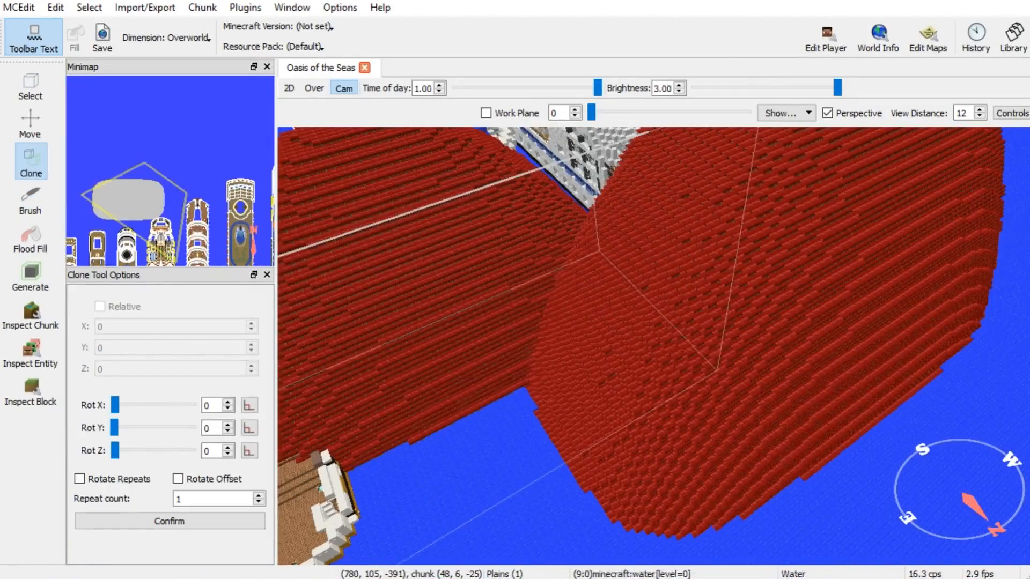
{"action": "left_click", "coordinate": [29, 121]}
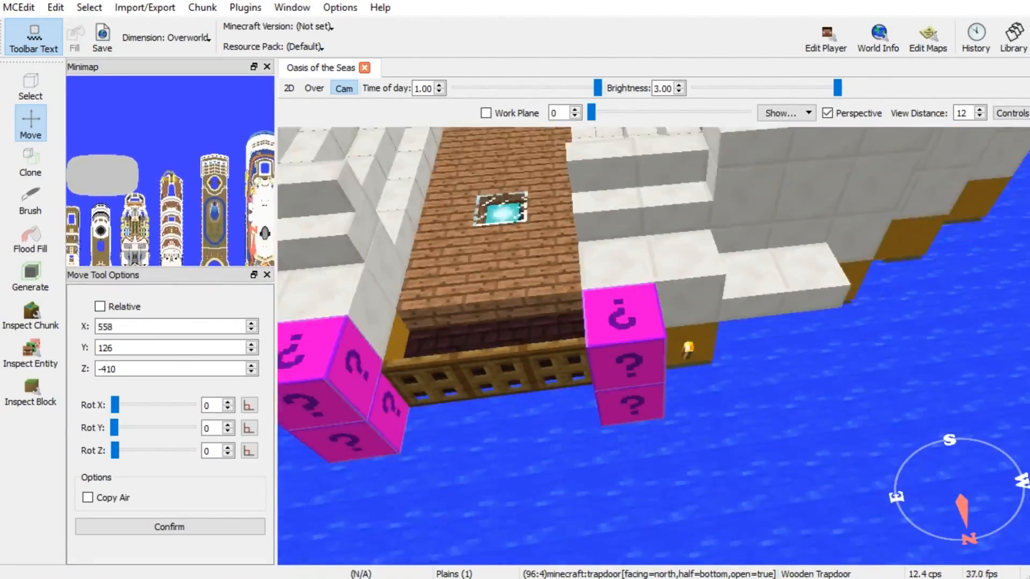
{"action": "left_click", "coordinate": [30, 161]}
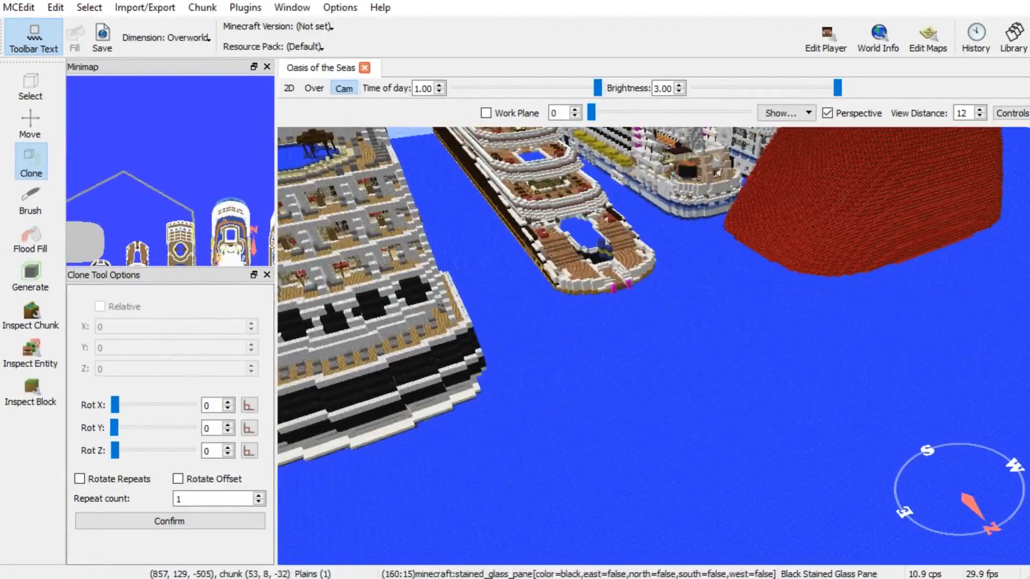
- Select Hilbert Curve, enable Live Preview, then change the generator pattern to GFX: City
{"action": "left_click", "coordinate": [30, 275]}
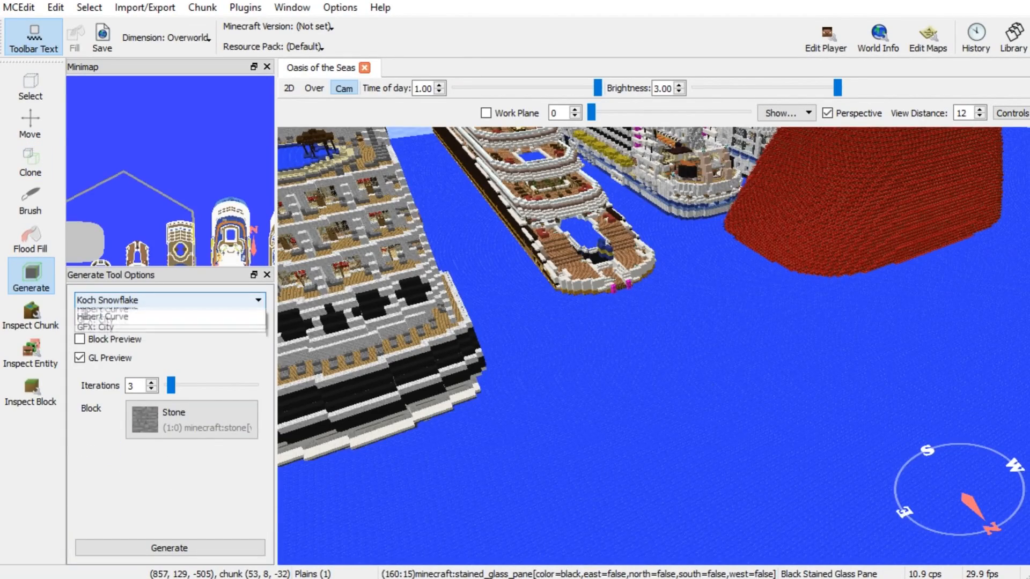
{"action": "left_click", "coordinate": [102, 316]}
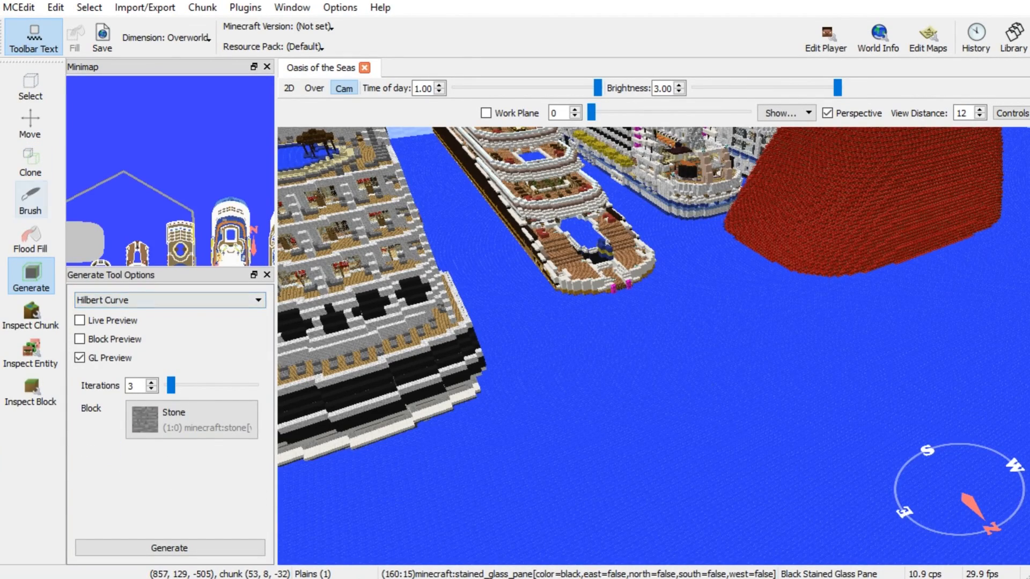
{"action": "left_click", "coordinate": [79, 321]}
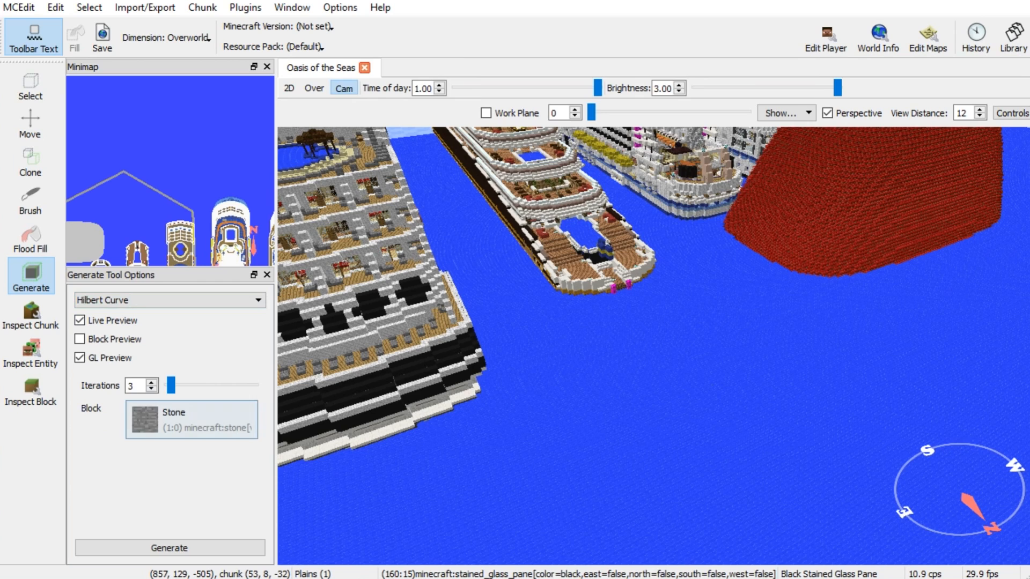
{"action": "left_click", "coordinate": [191, 419]}
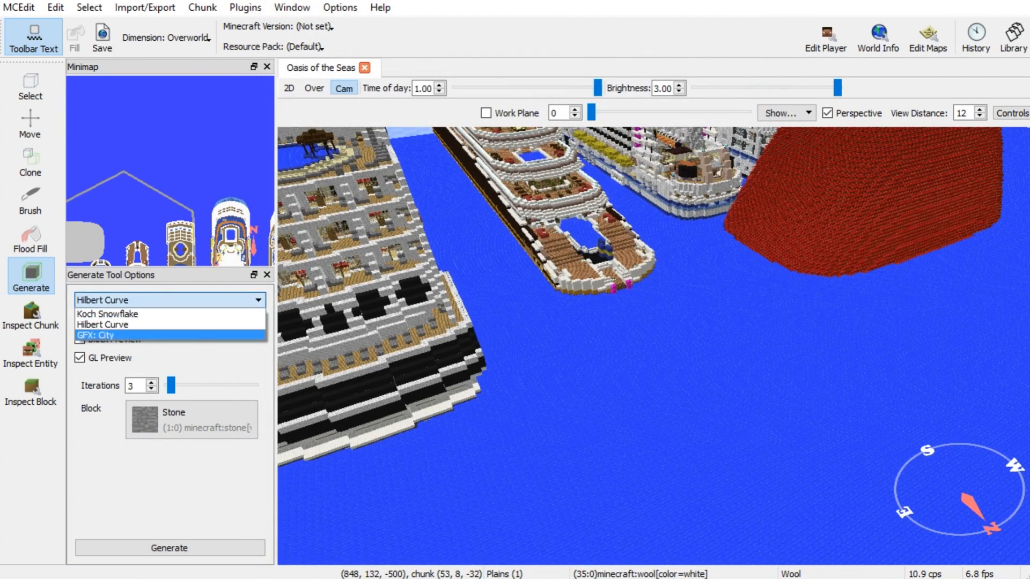
{"action": "left_click", "coordinate": [30, 85]}
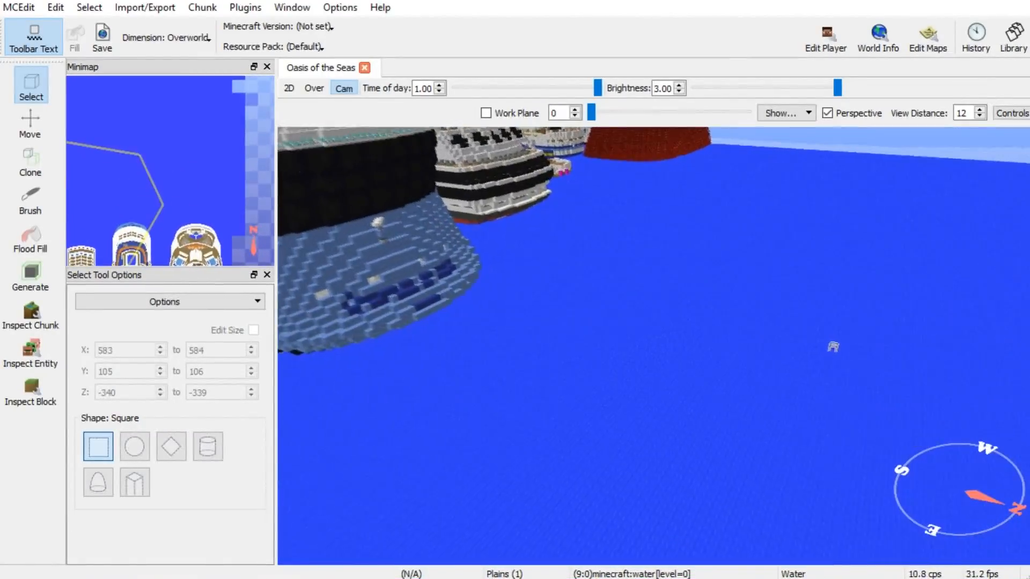
- Return to the bed-dome brush, then reopen the GFX: City generator with seed 0, stone, quartz and glass
{"action": "left_click", "coordinate": [30, 199]}
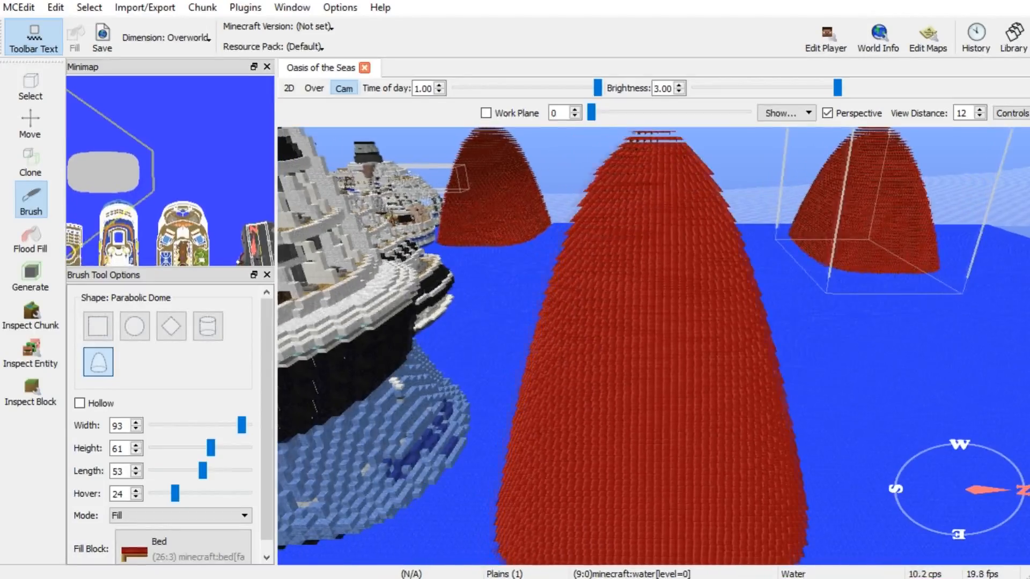
{"action": "left_click", "coordinate": [30, 276]}
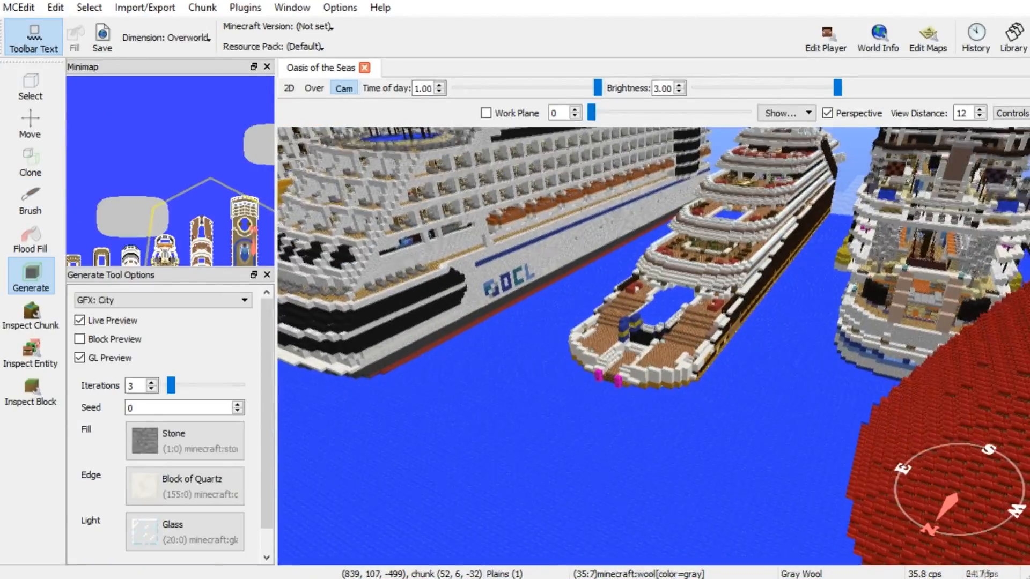